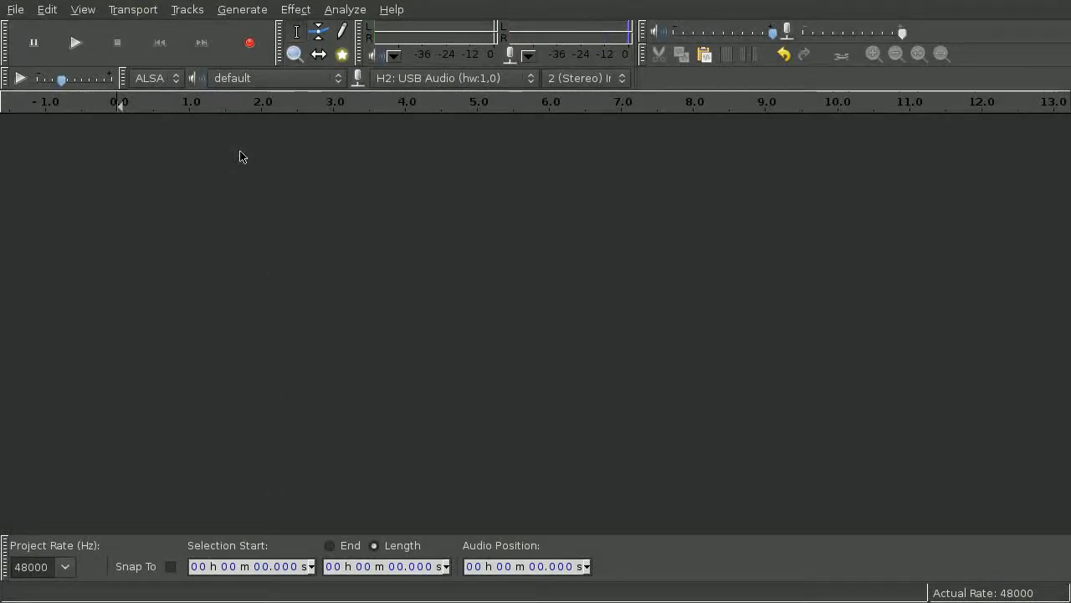
# Bring the three spoken lines into a new stereo track spanning about twelve seconds
pyautogui.click(249, 42)
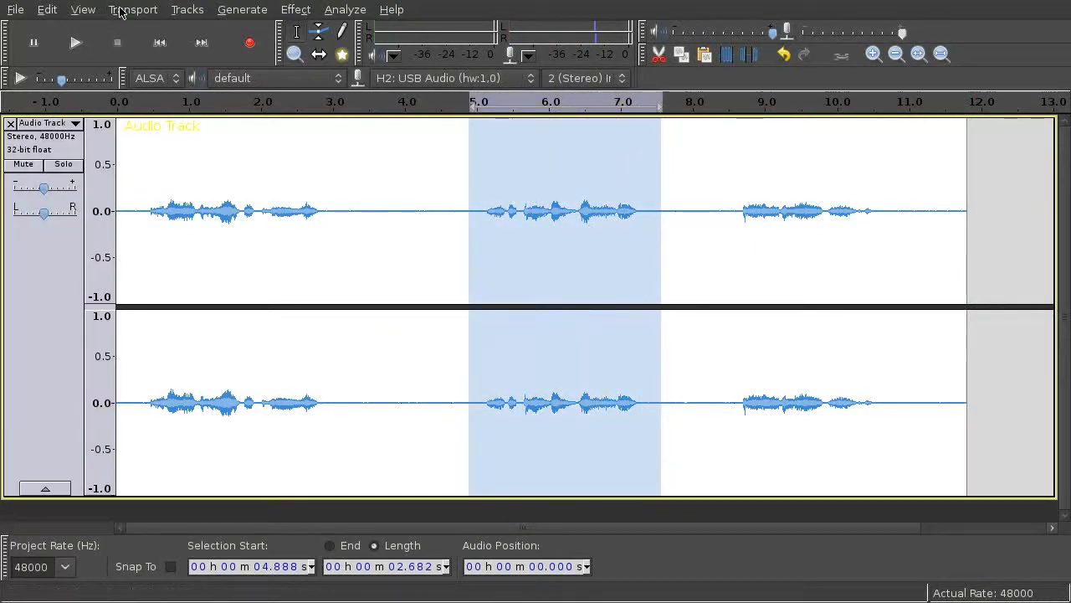
# Duplicate the second and third lines onto their own tracks and delete them from the first track
pyautogui.click(46, 10)
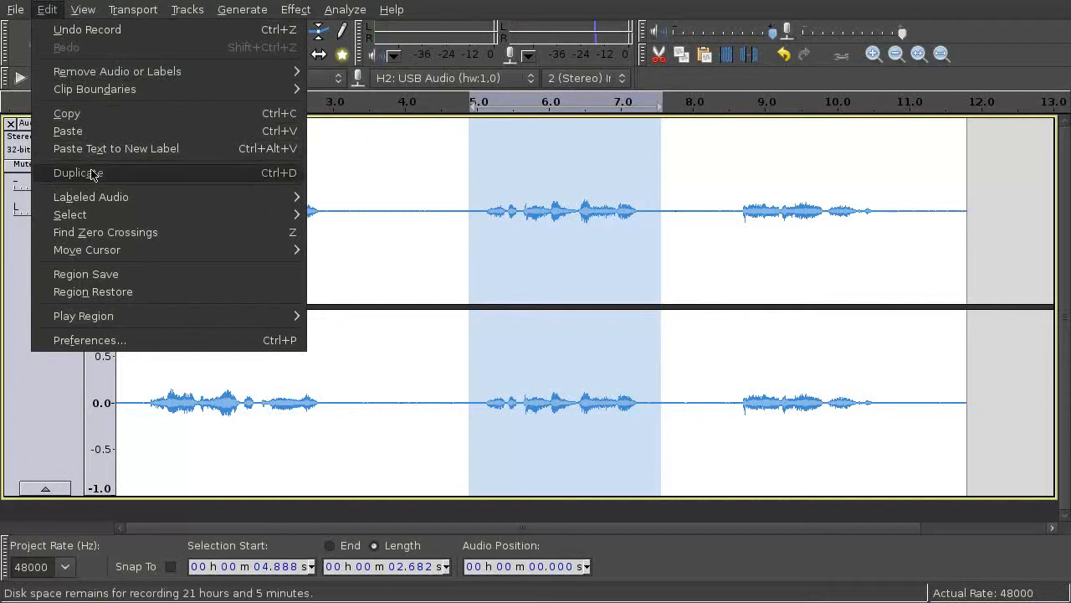
pyautogui.click(77, 173)
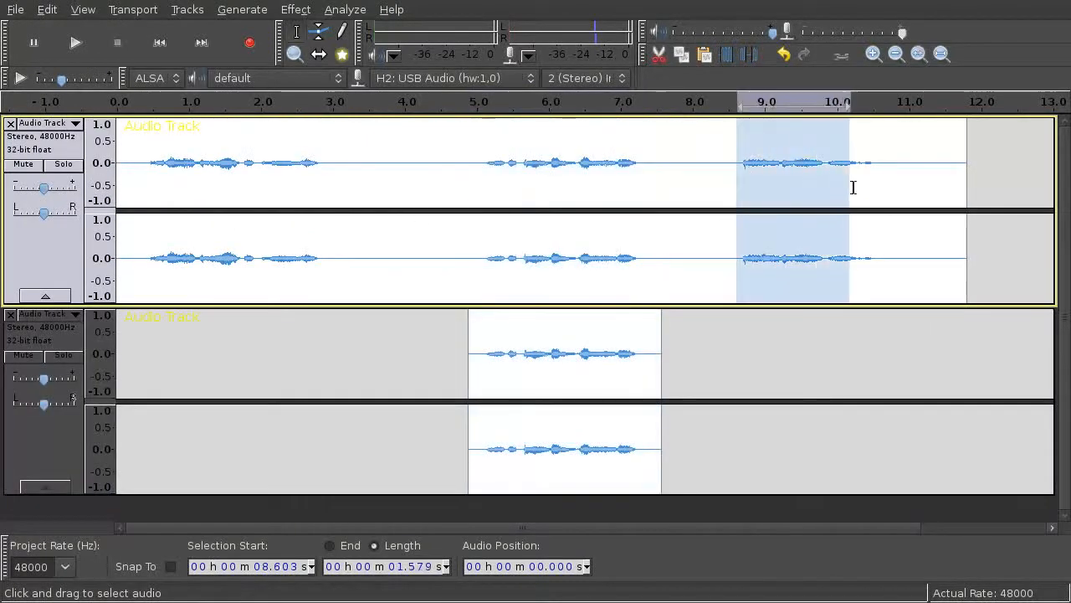
pyautogui.click(47, 10)
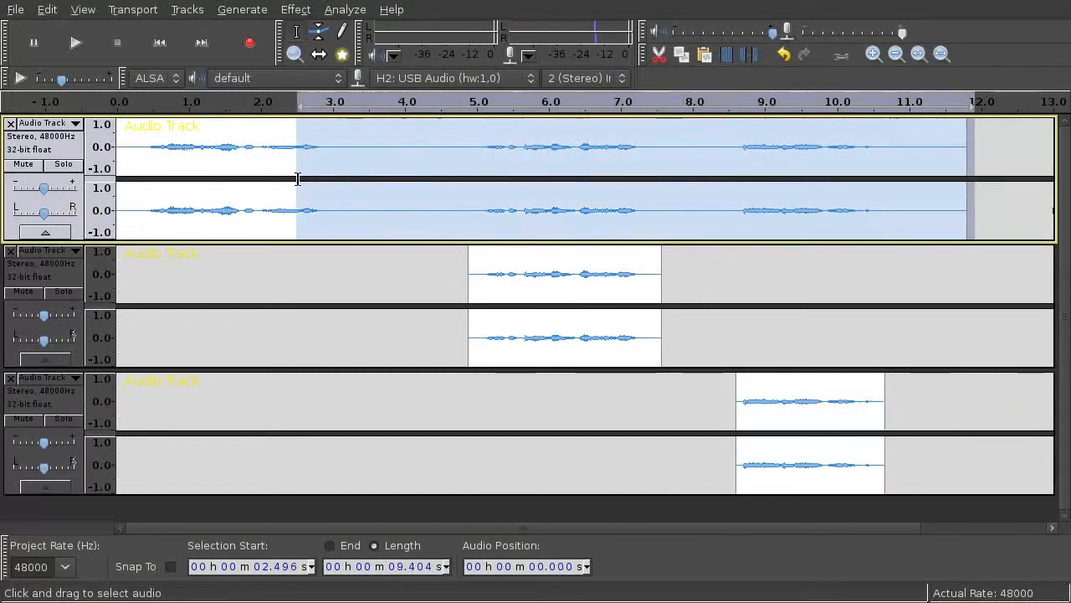
pyautogui.click(47, 10)
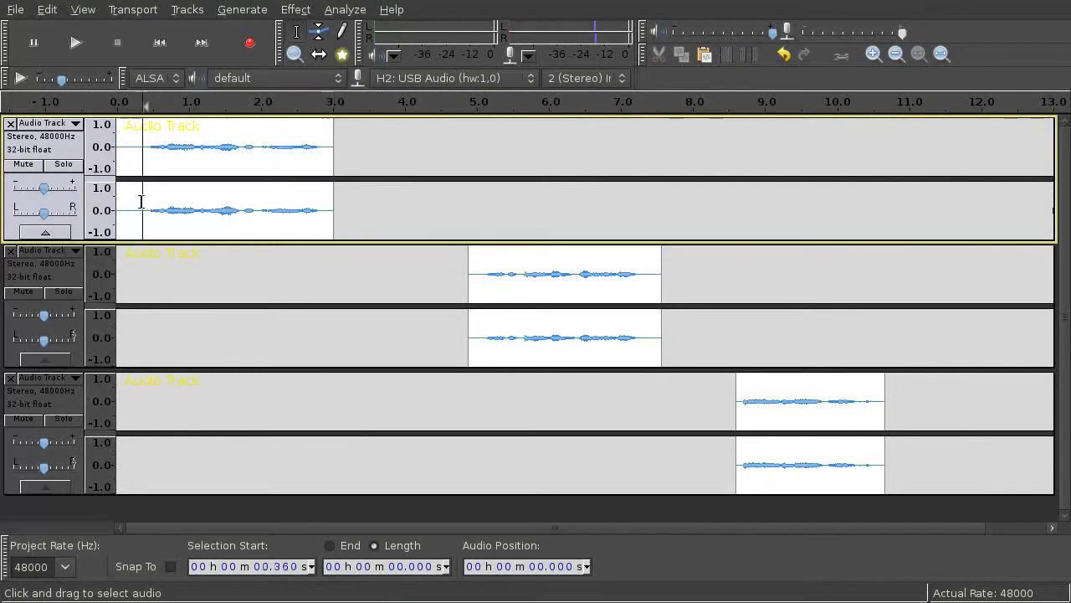
# Time-shift all three clips to zero and Mix and Render them into one 2.9-second stereo track
pyautogui.click(47, 10)
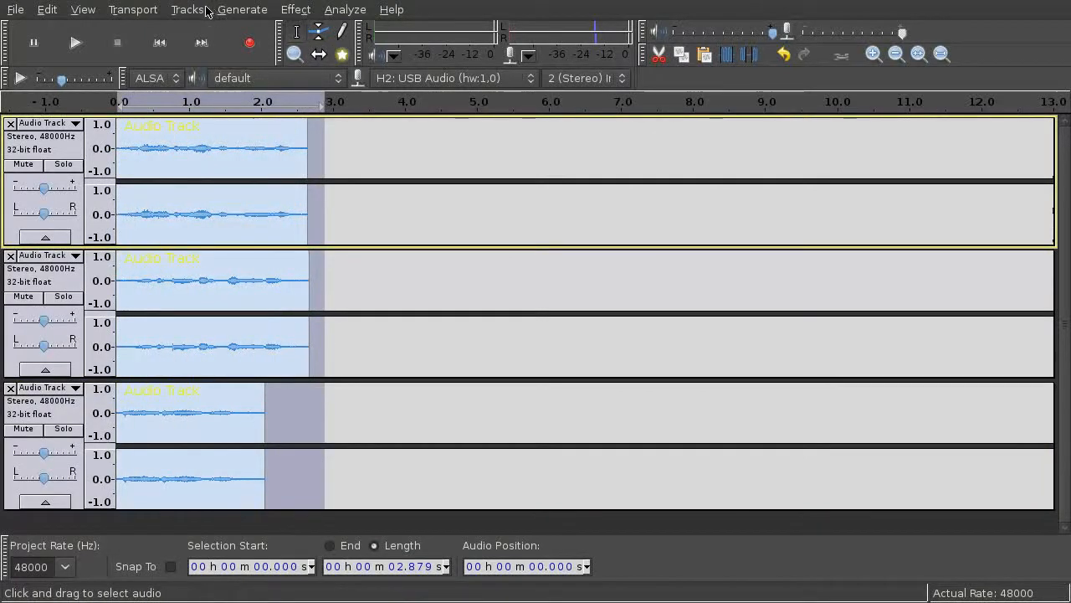
pyautogui.click(188, 10)
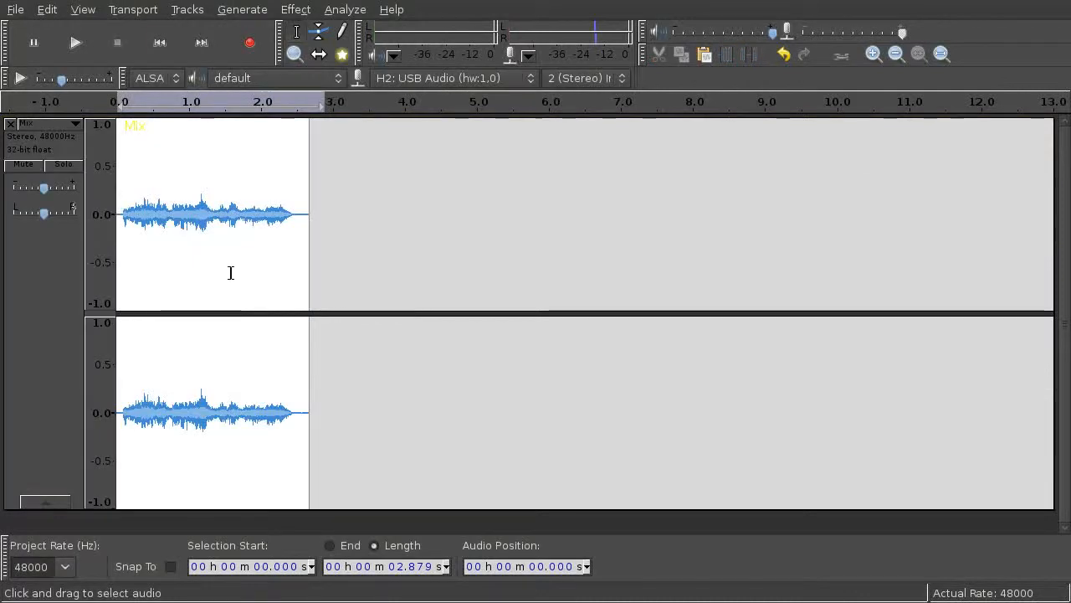
pyautogui.click(295, 10)
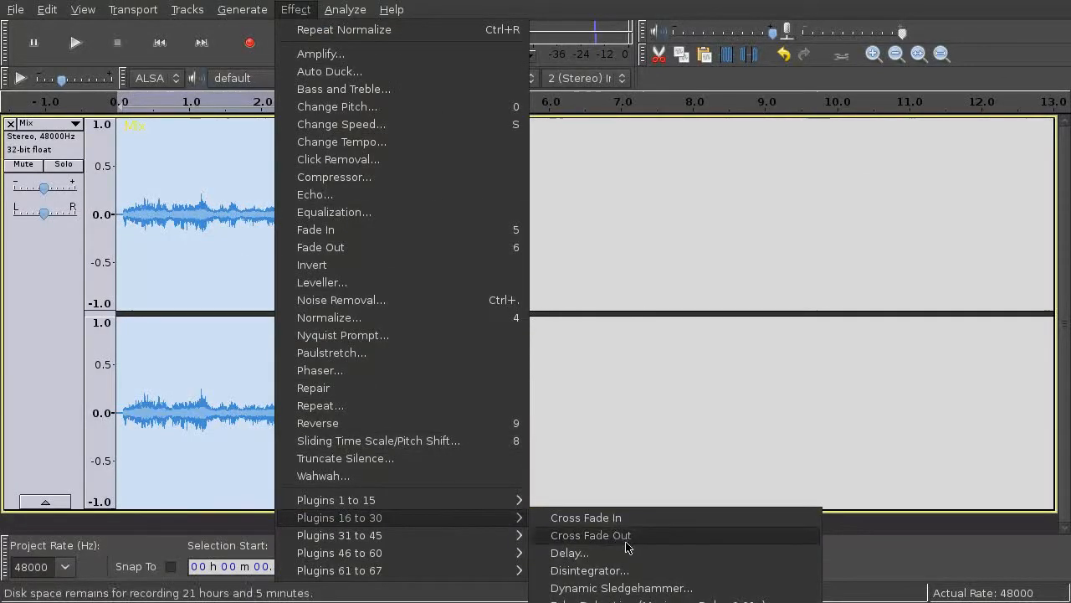
# Apply a regular Delay of -10 dB, 0.01 s, 30 echoes, then repeat it once more
pyautogui.click(569, 553)
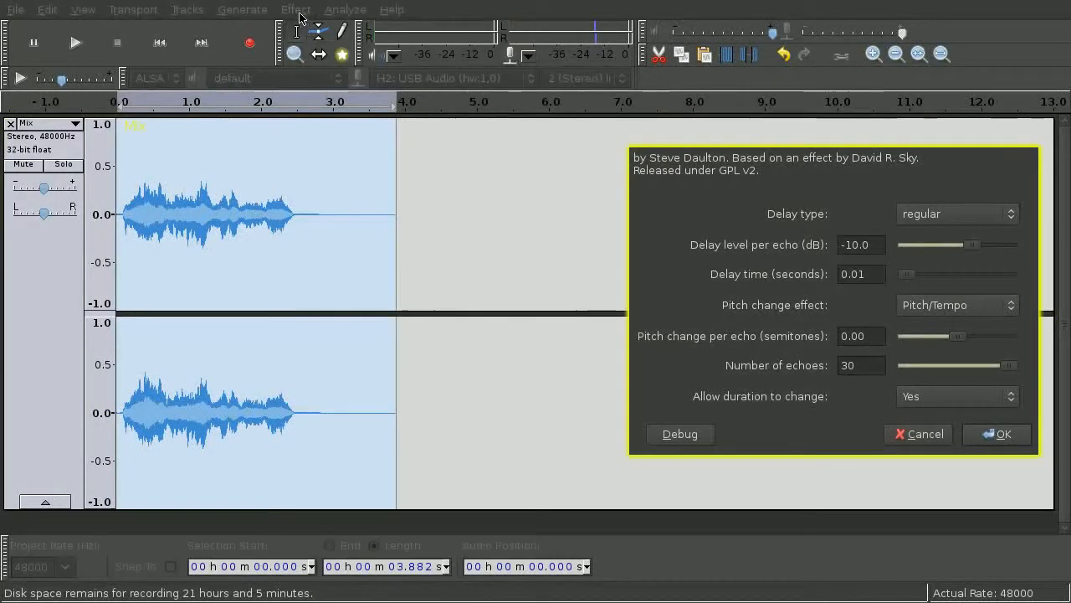
pyautogui.click(295, 10)
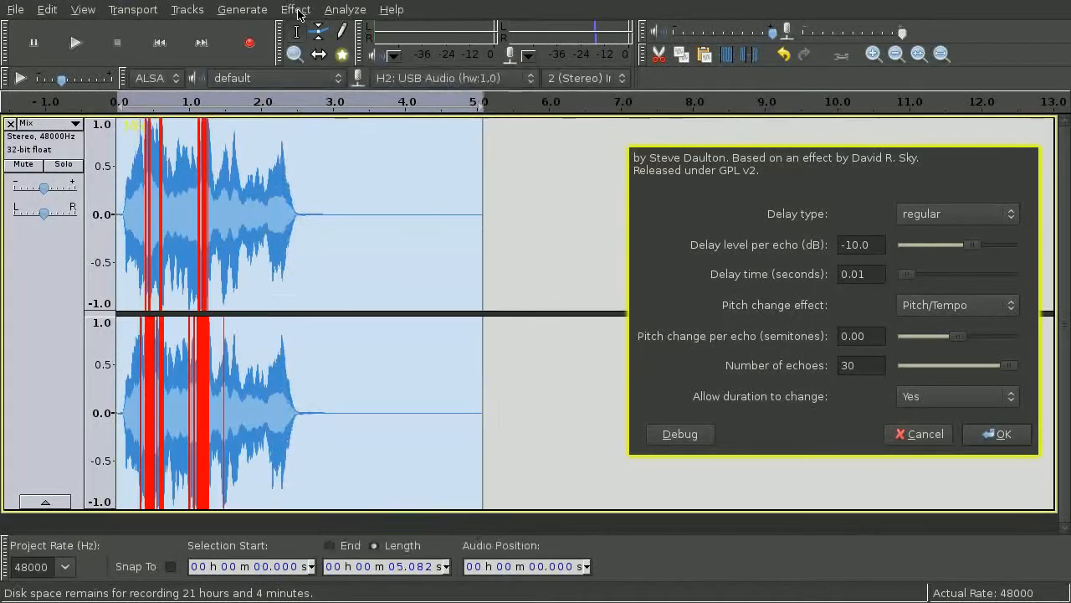
pyautogui.click(295, 10)
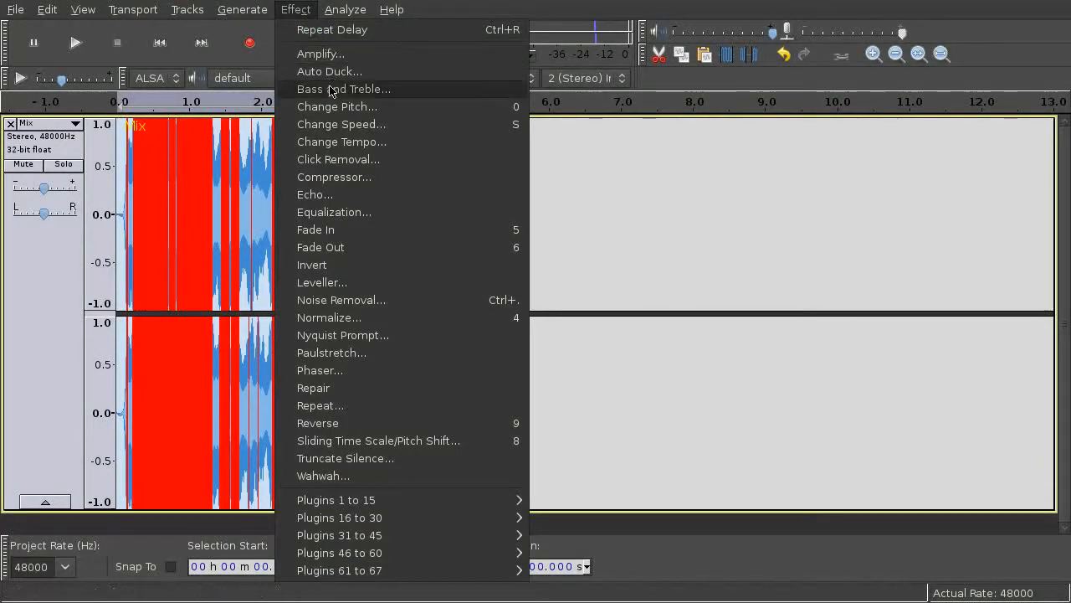
# Change Pitch down 20 semitones, from F to D#/Eb, without changing tempo
pyautogui.click(338, 108)
pyautogui.write('-20')
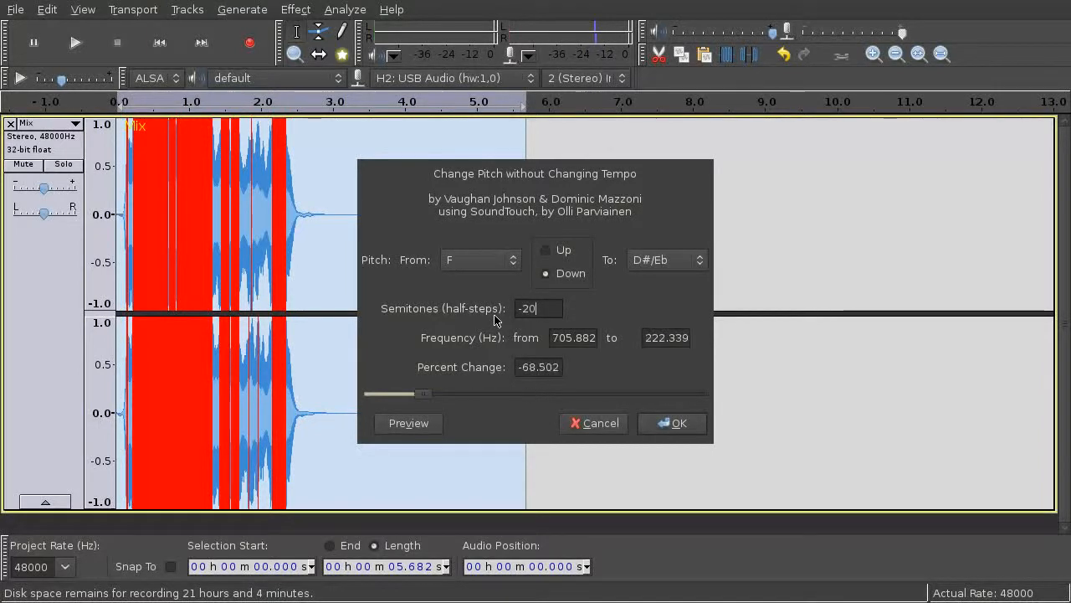
pyautogui.click(673, 422)
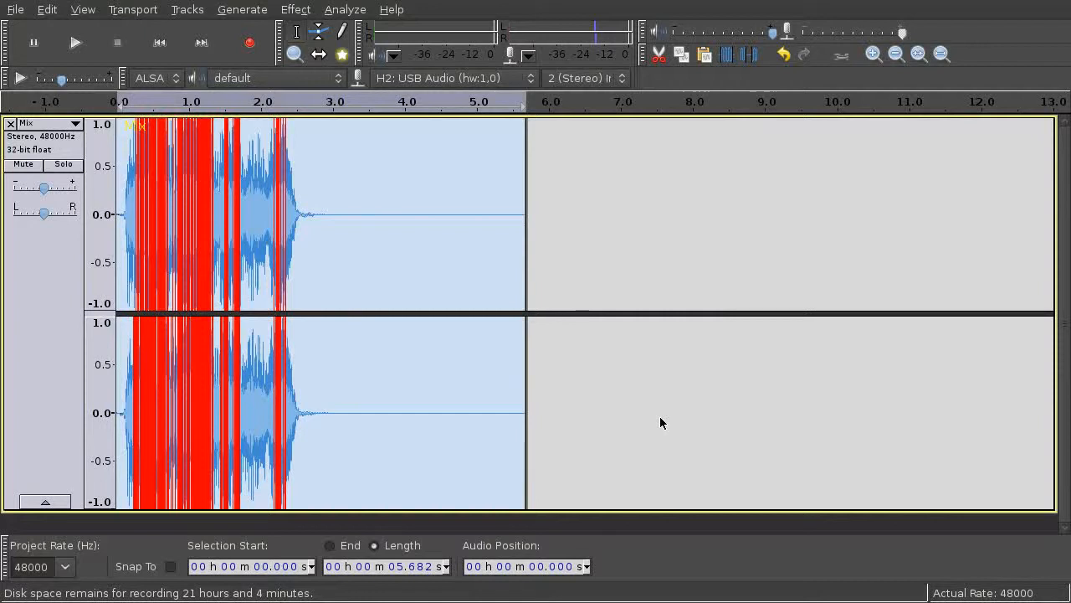
pyautogui.click(295, 10)
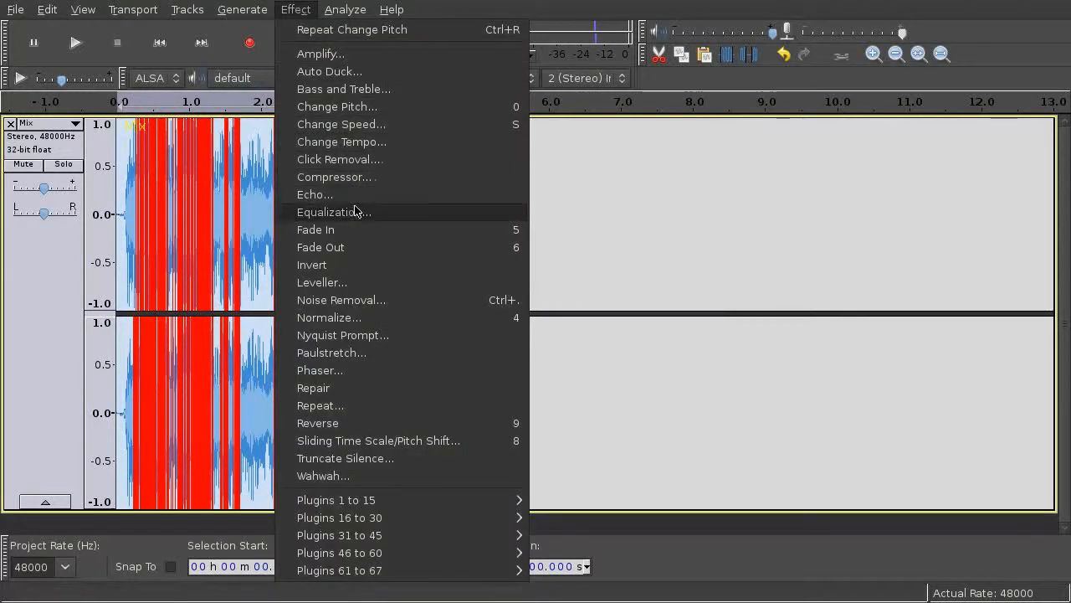
# Normalize to -0.01 dB, delete the tail past 2.9 s and play the result back
pyautogui.click(328, 318)
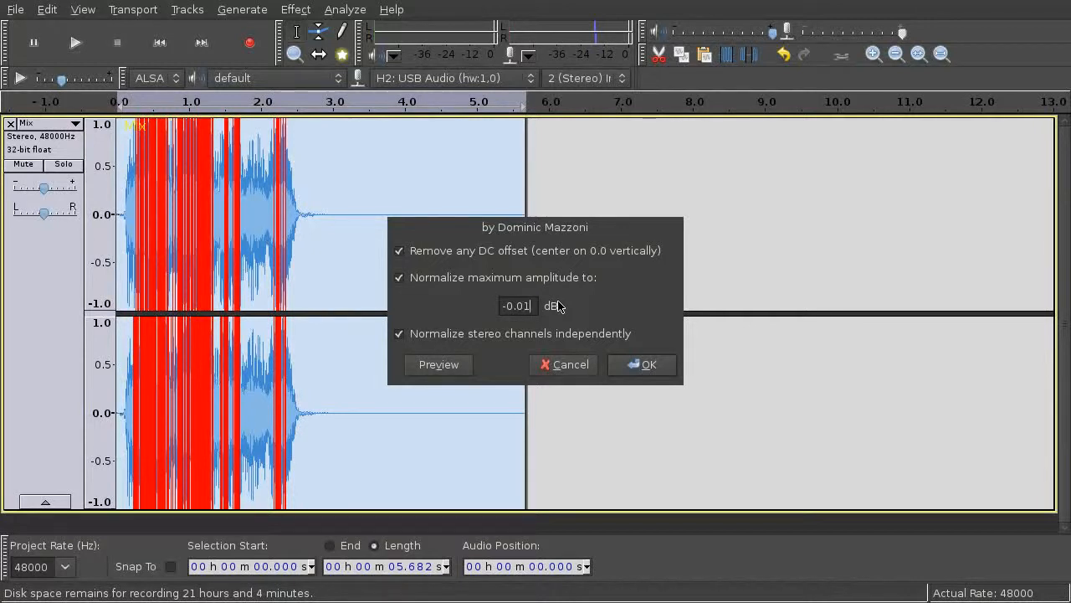
pyautogui.click(643, 365)
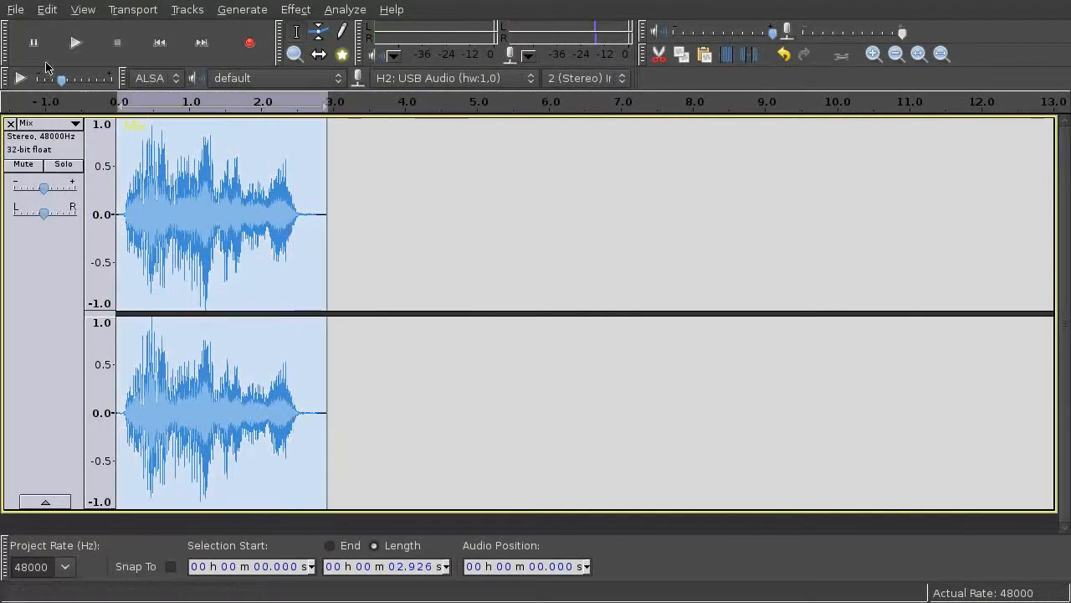
pyautogui.click(74, 43)
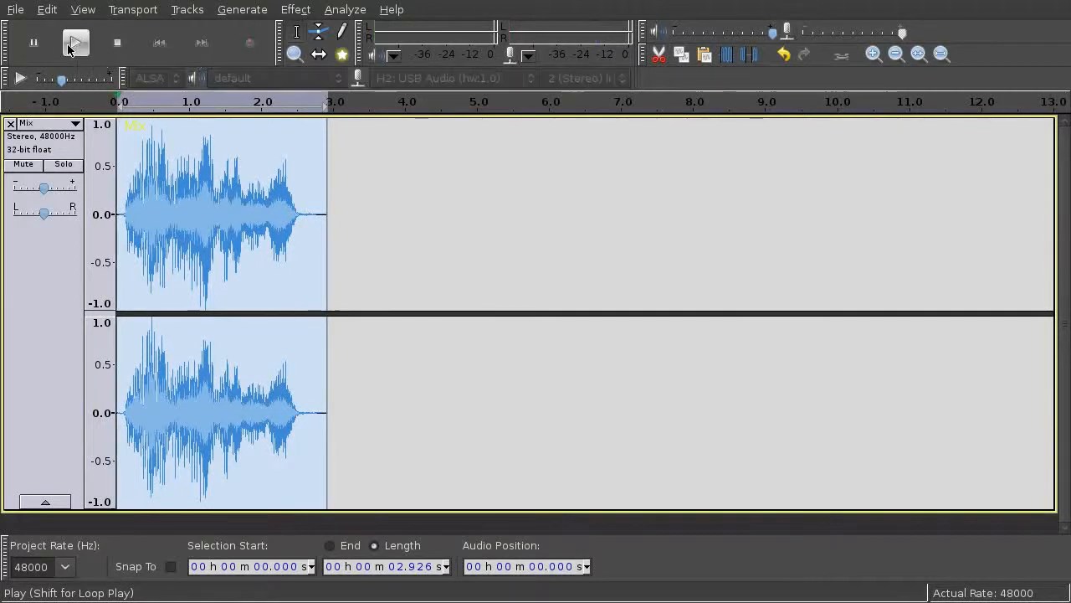
pyautogui.click(73, 44)
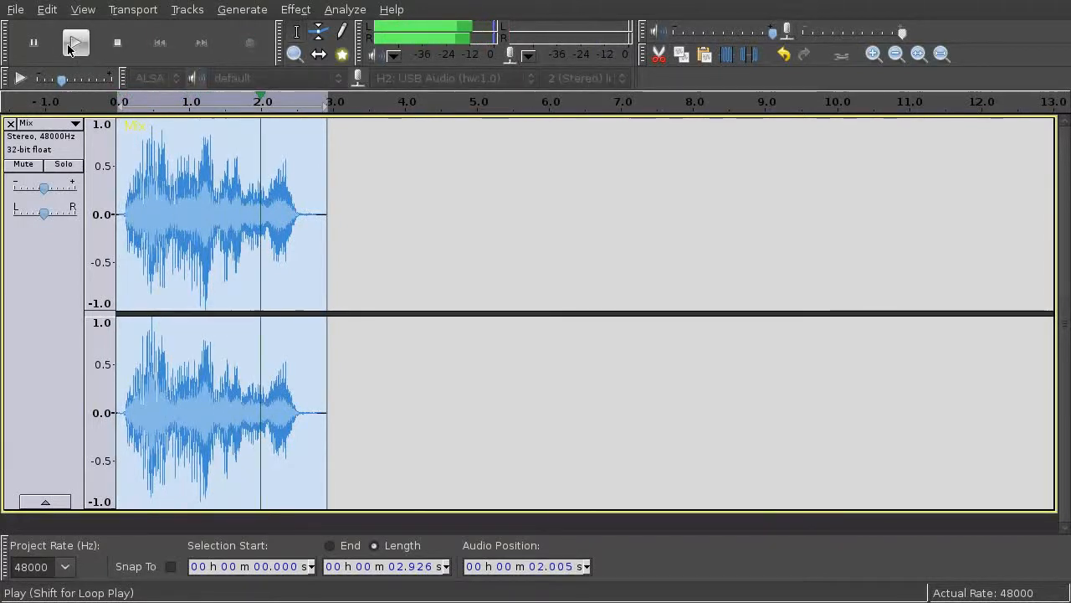